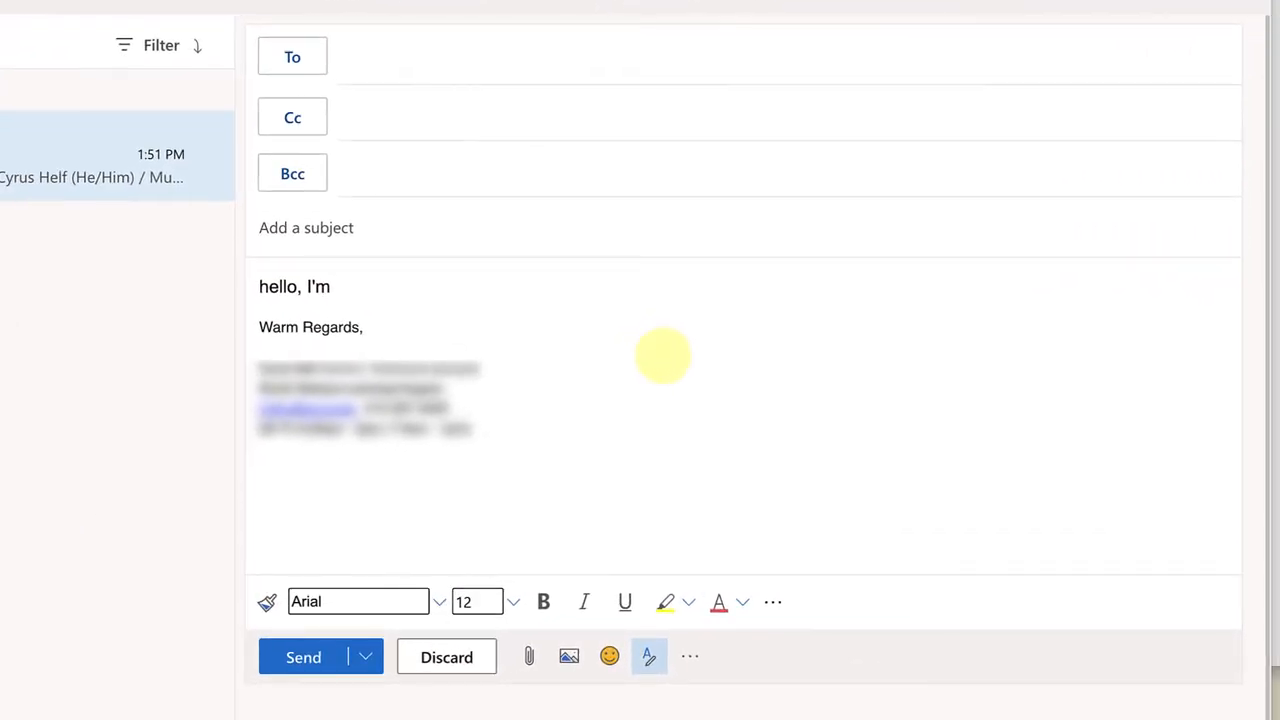
# Type 'writing to' in the body to trigger a suggestion, then delete the line.
pyautogui.write('writing to')
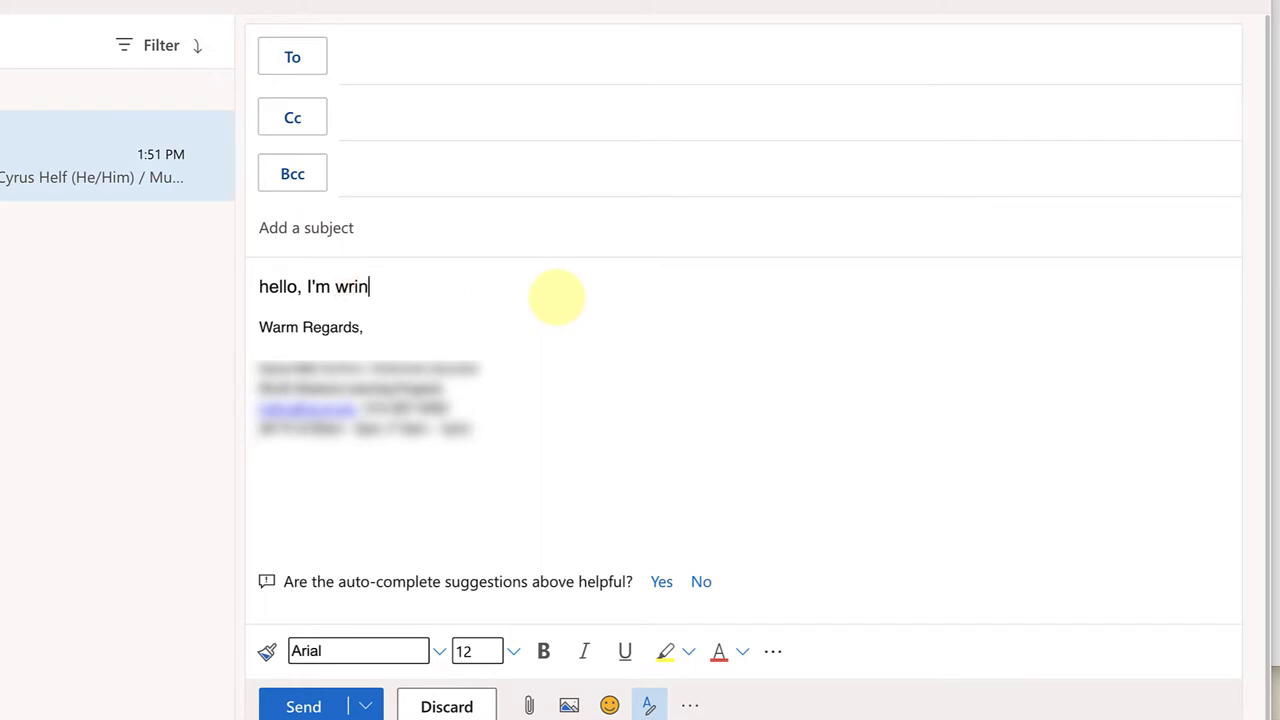
pyautogui.write('ting to')
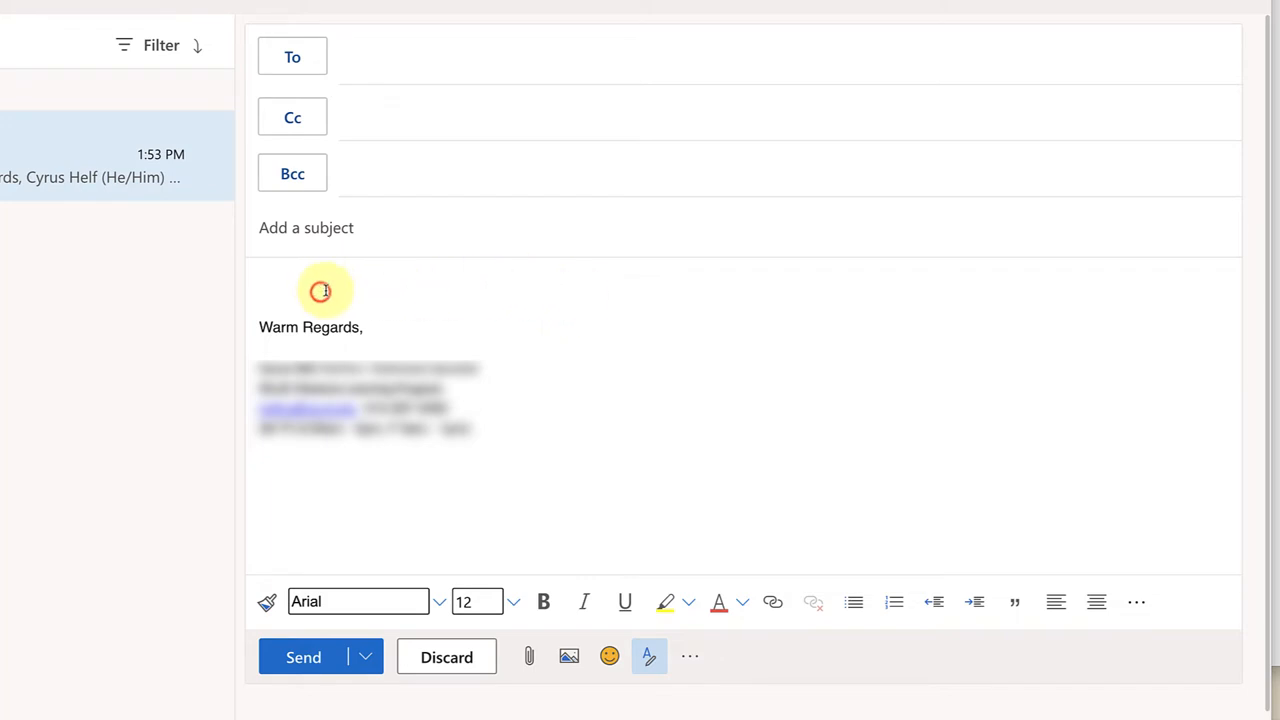
# Type "I'm writing" above the Warm Regards signature to see the auto-complete suggestion.
pyautogui.write("I'm")
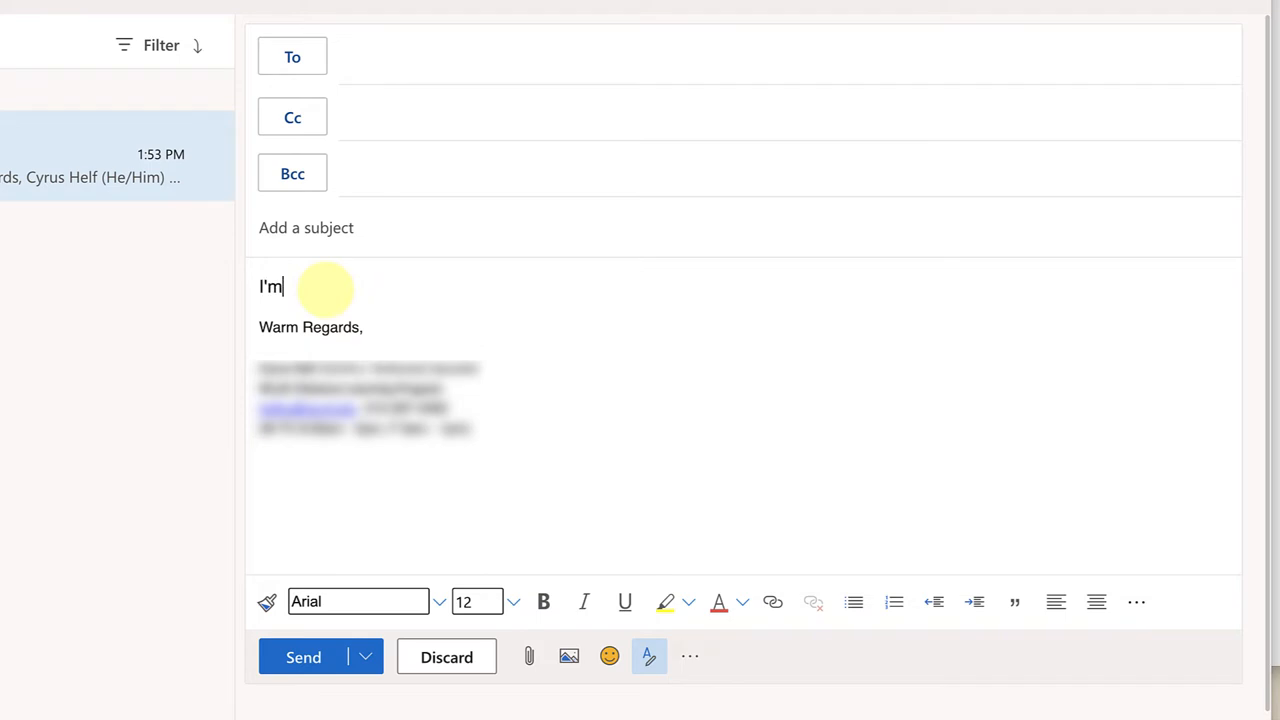
pyautogui.write('writing')
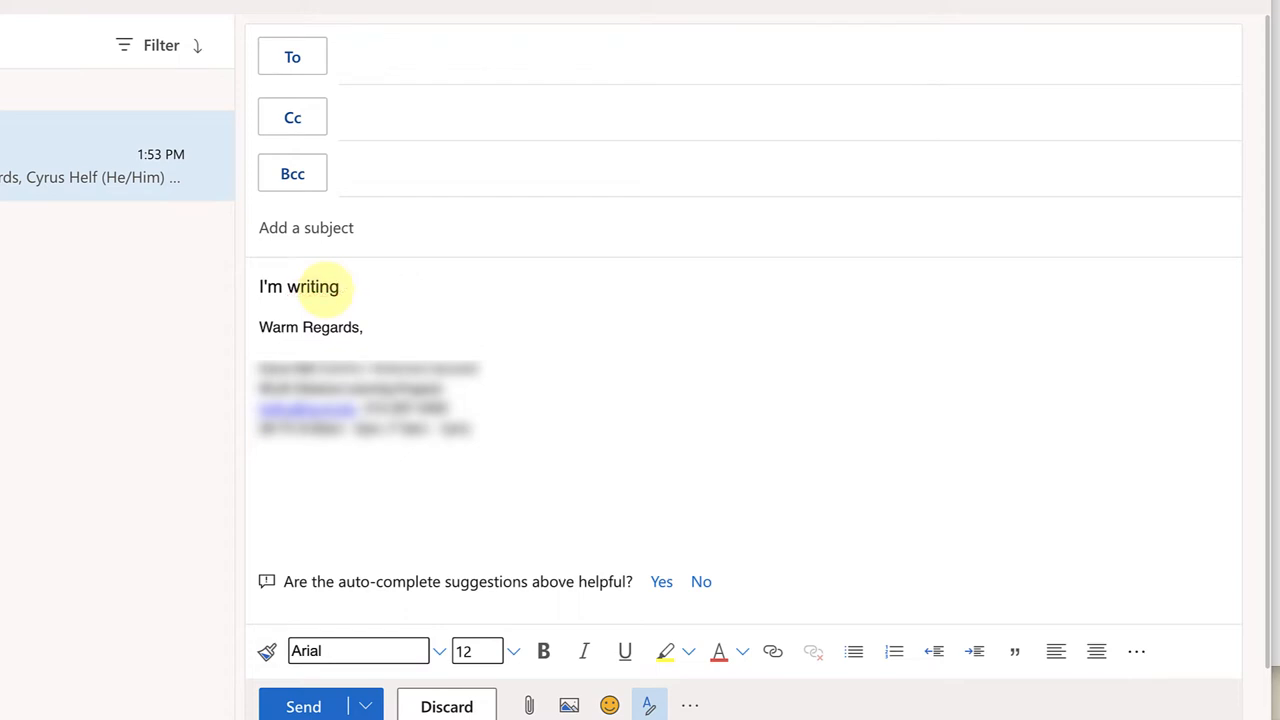
pyautogui.moveTo(328, 257)
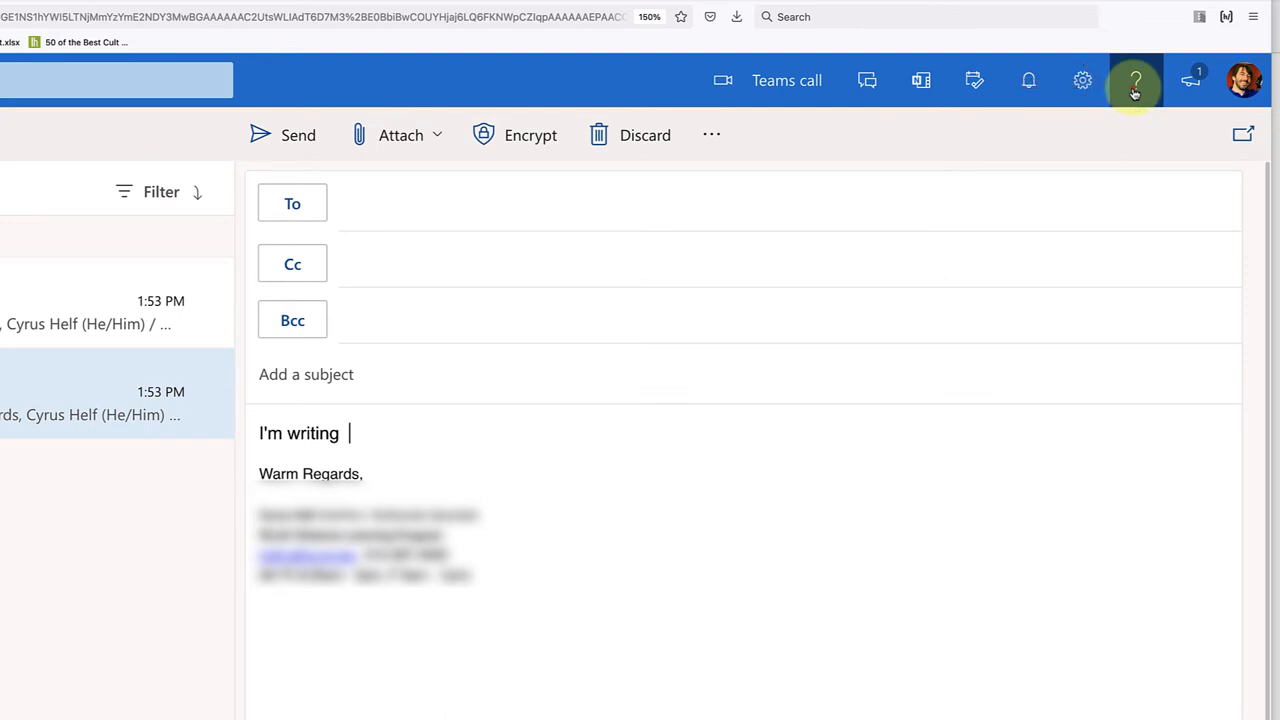
# Search Outlook help for 'auto complete' and read the Using text predictions article.
pyautogui.click(1135, 80)
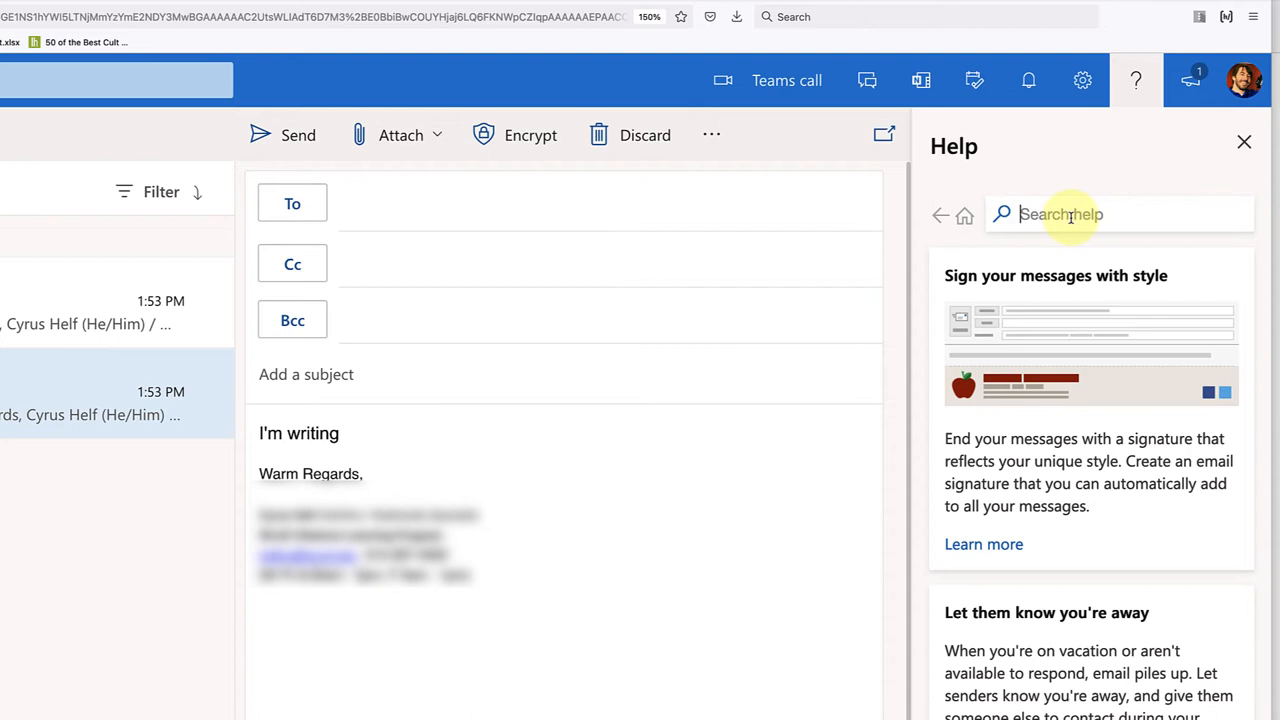
pyautogui.write('auto complete')
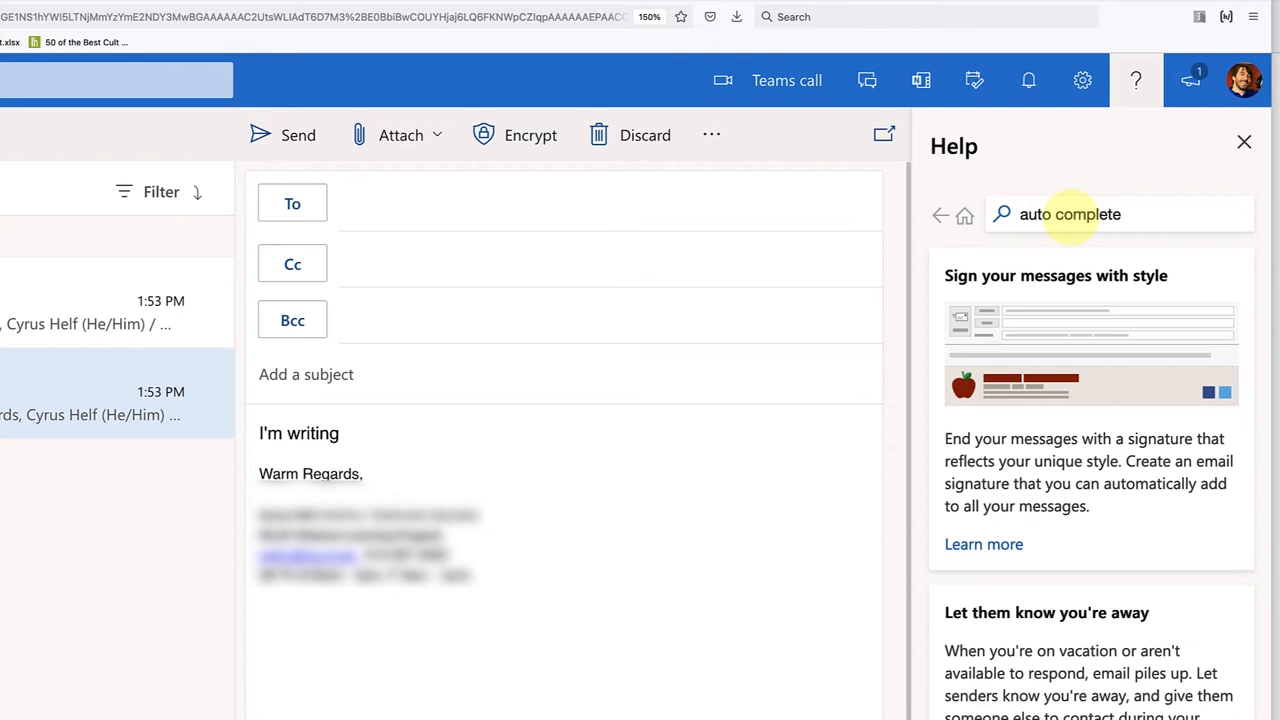
pyautogui.click(1001, 214)
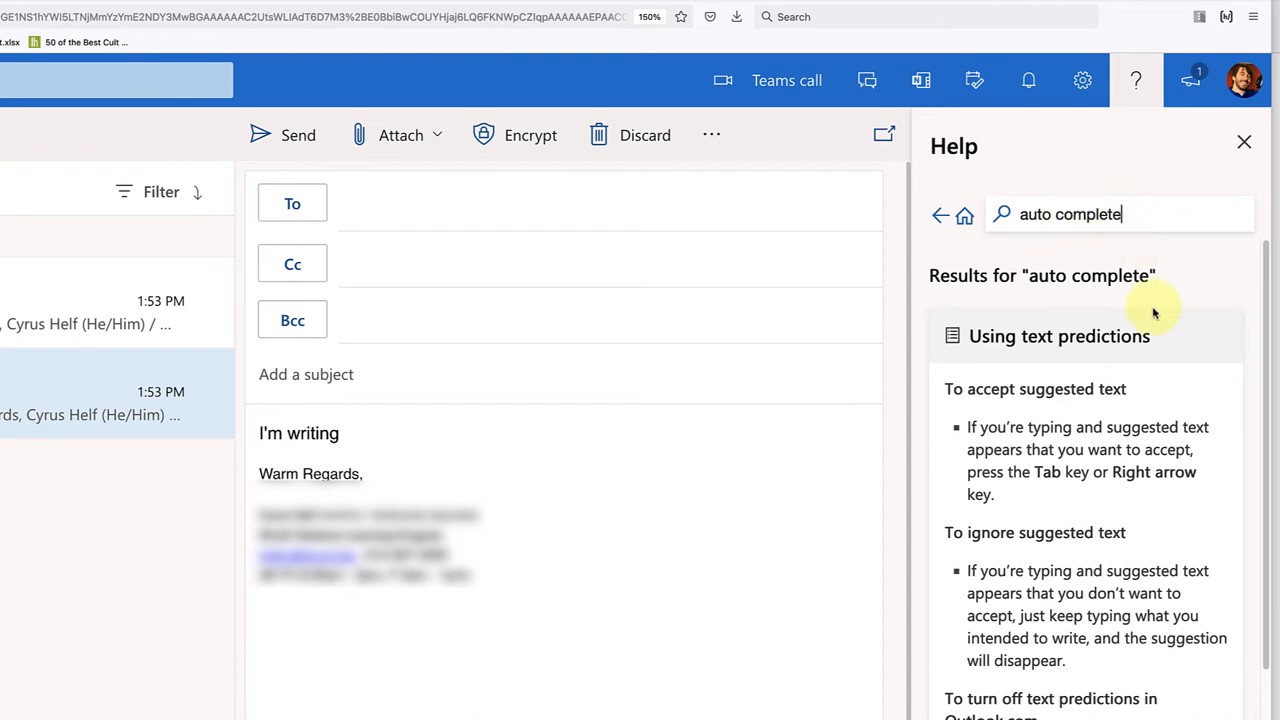
pyautogui.scroll(-3)
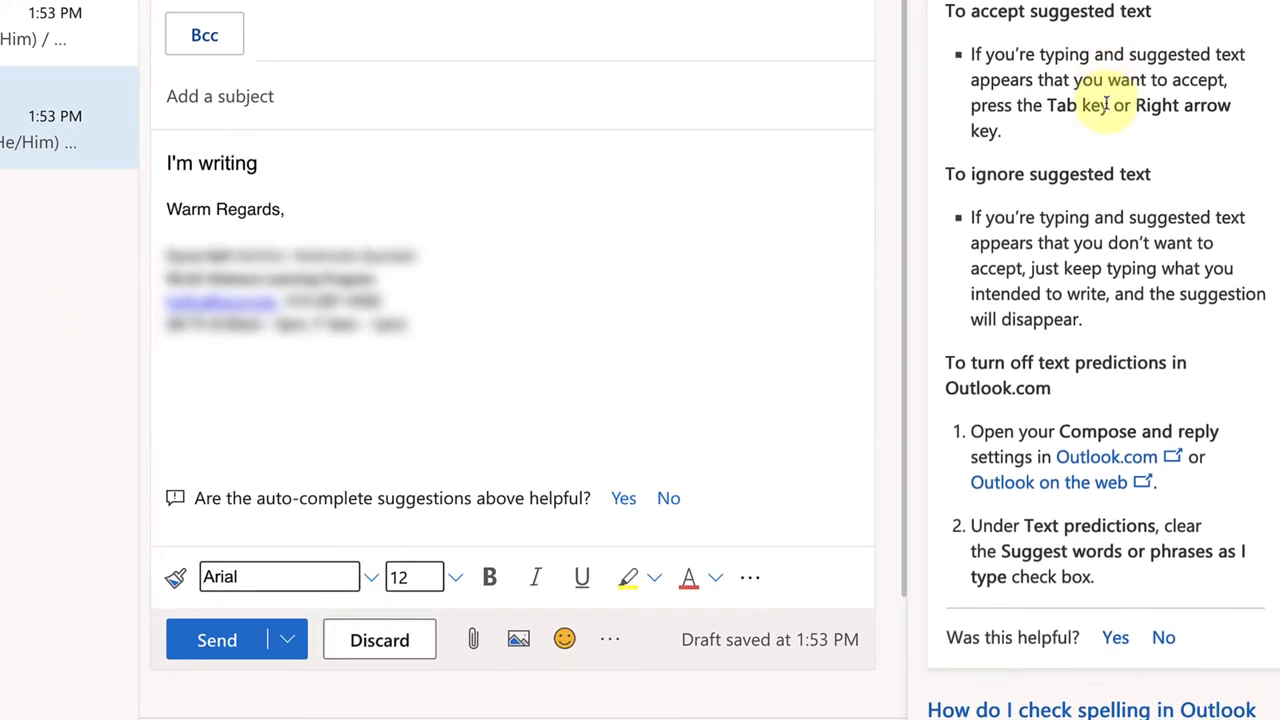
pyautogui.scroll(-3)
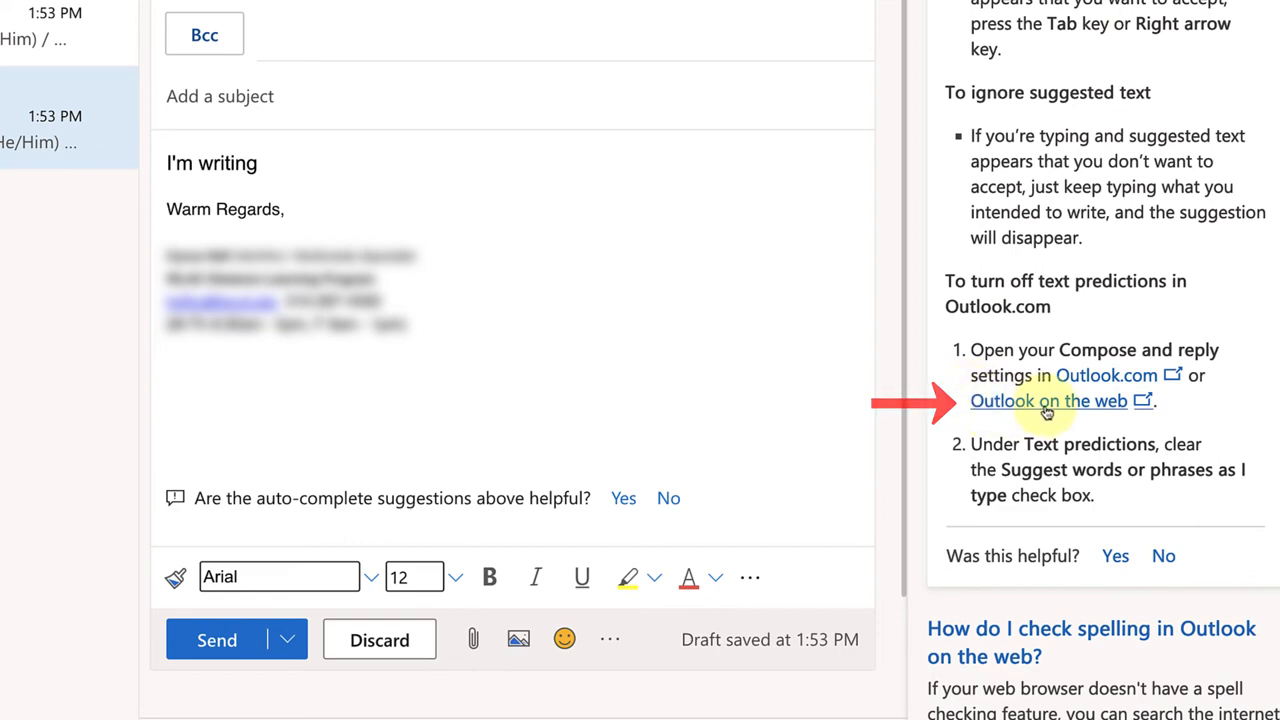
# Uncheck 'Suggest words or phrases as I type' in Compose and reply, save, and close Settings.
pyautogui.click(1048, 400)
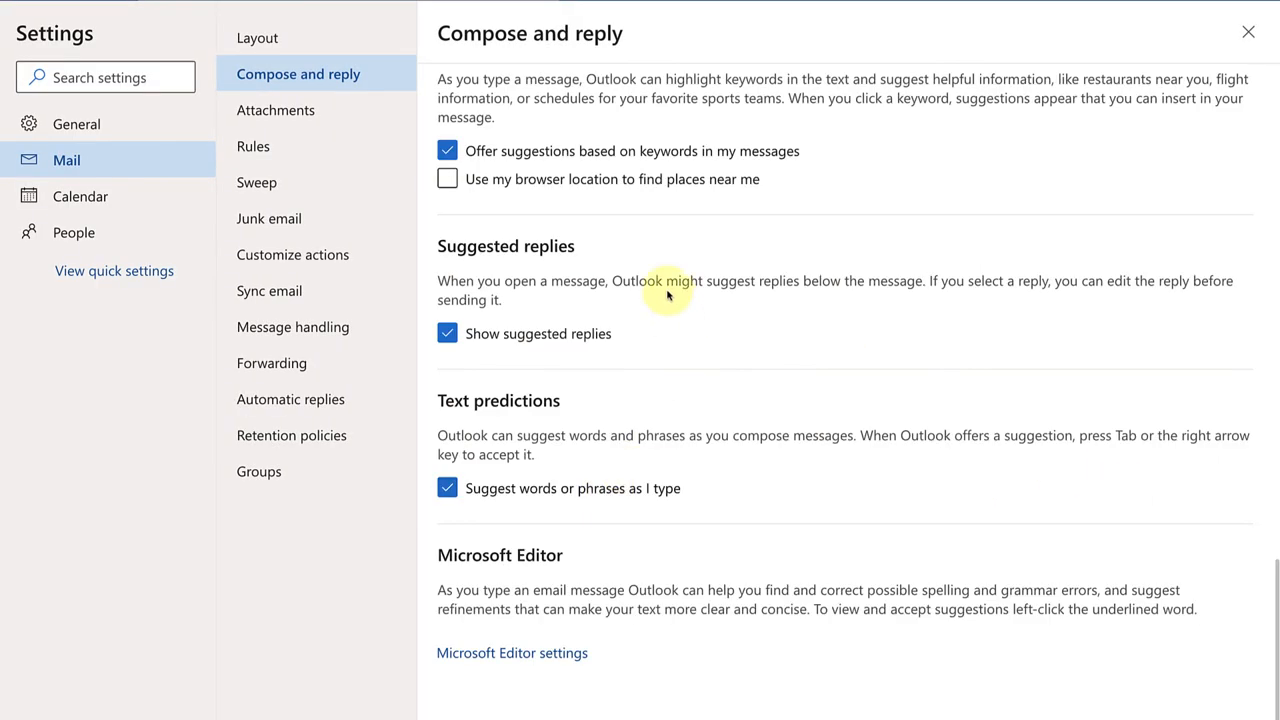
pyautogui.moveTo(651, 126)
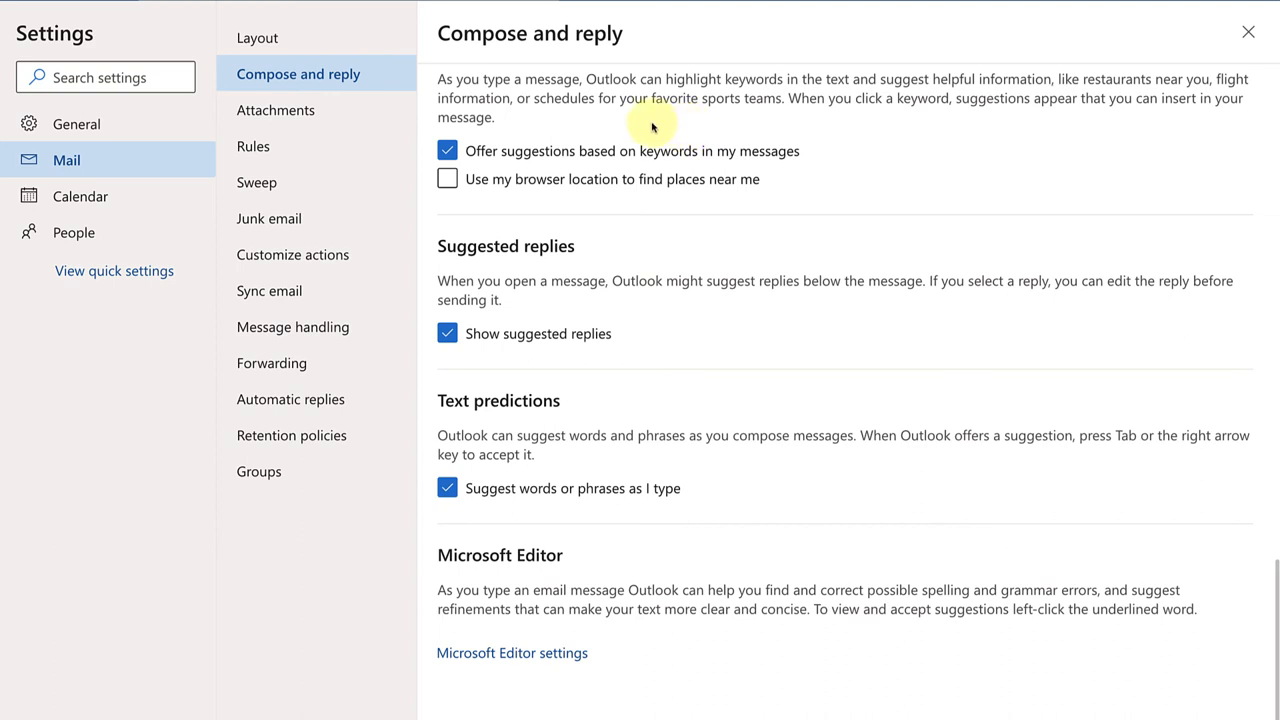
pyautogui.click(447, 488)
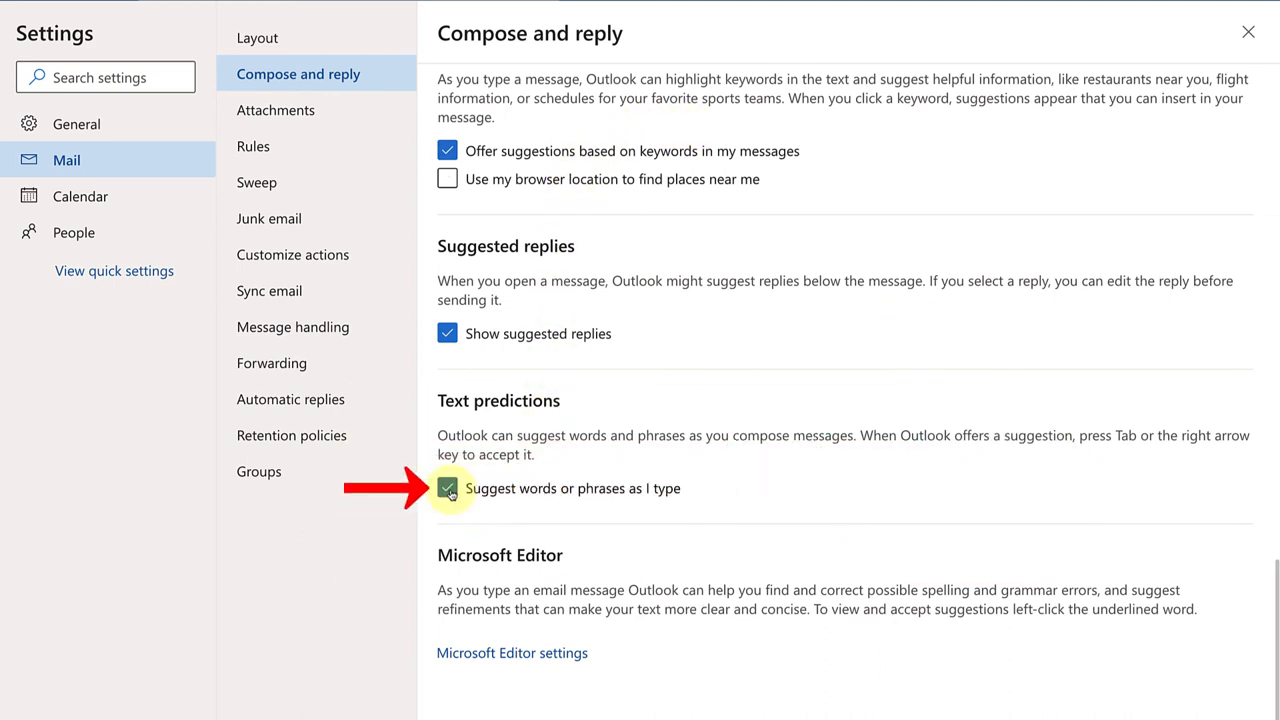
pyautogui.click(447, 488)
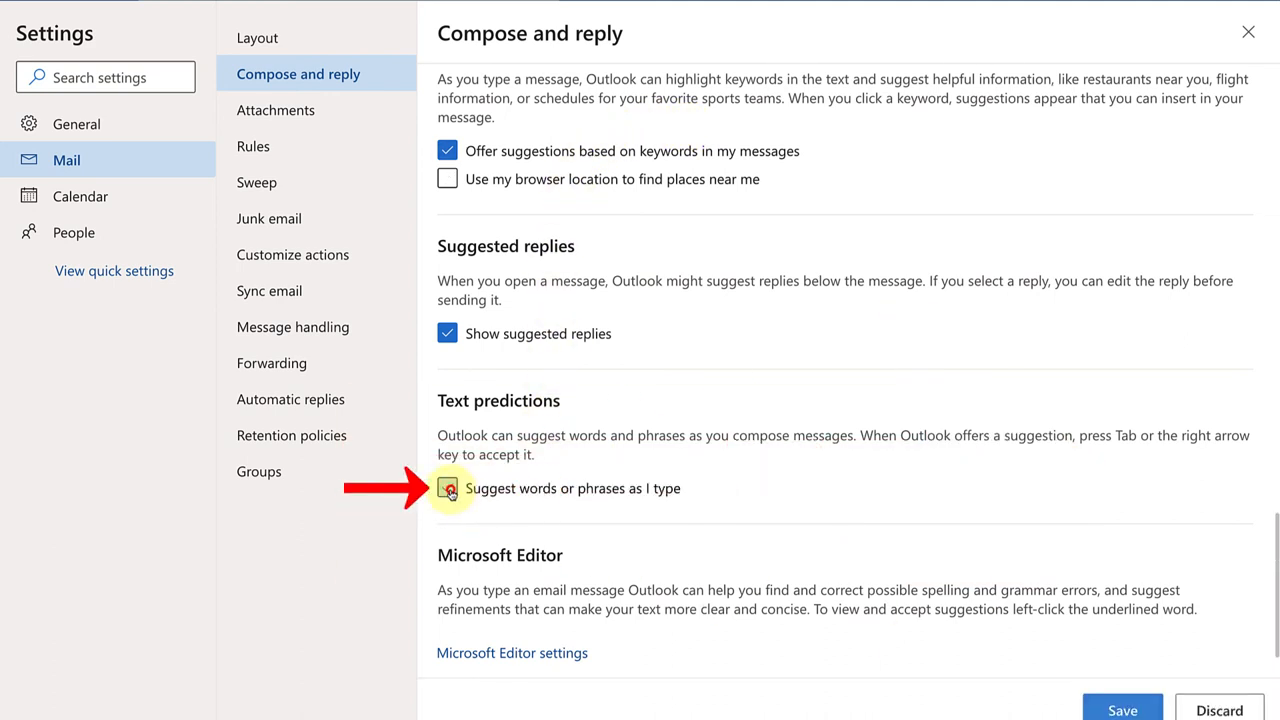
pyautogui.click(447, 488)
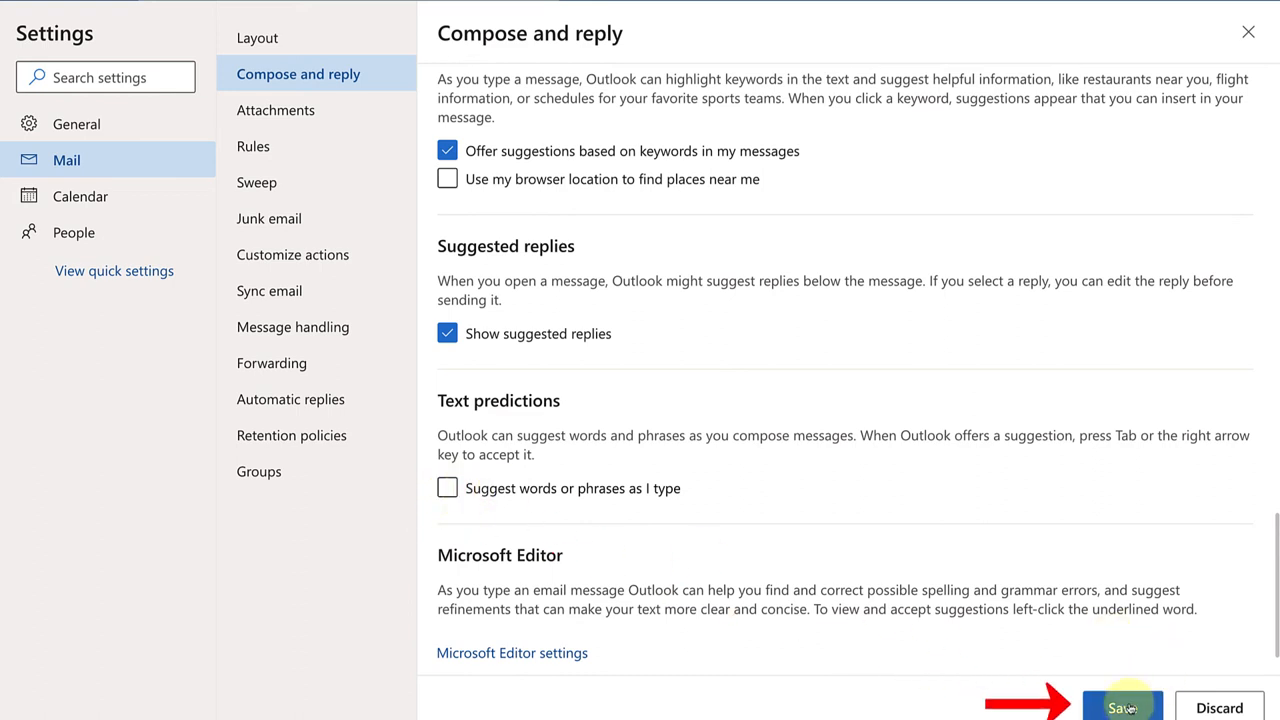
pyautogui.click(1122, 707)
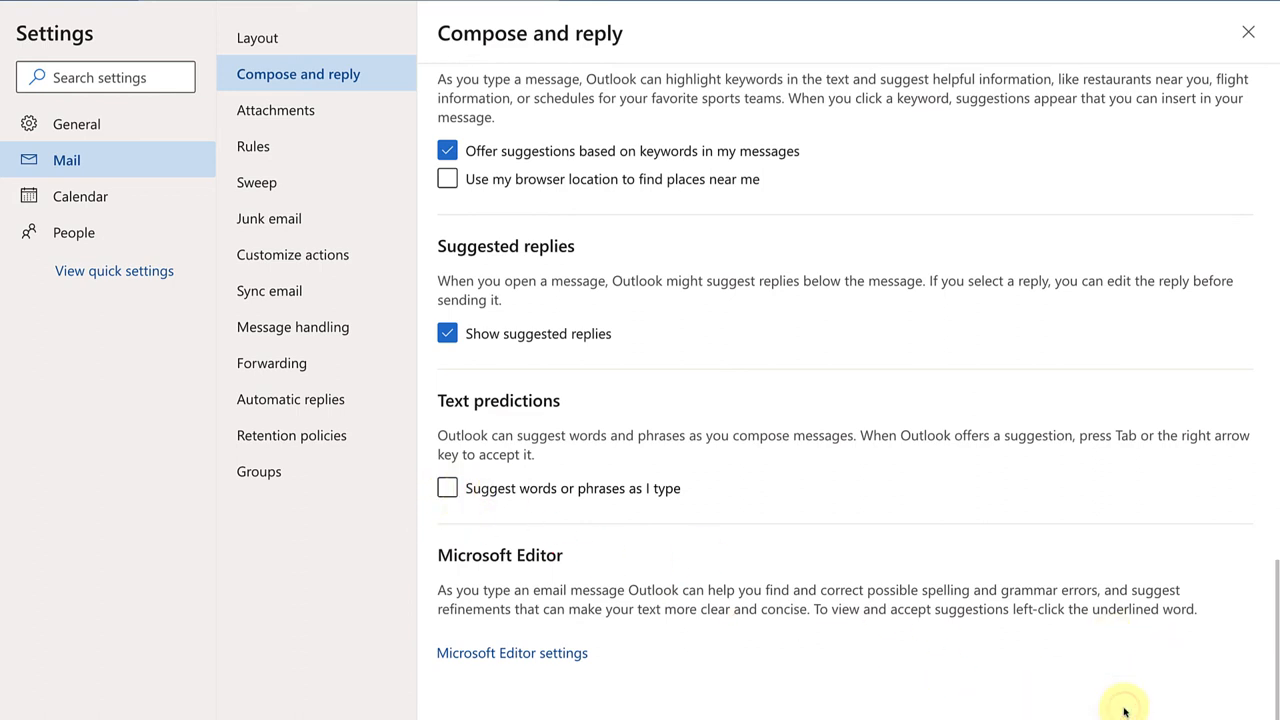
pyautogui.click(1248, 32)
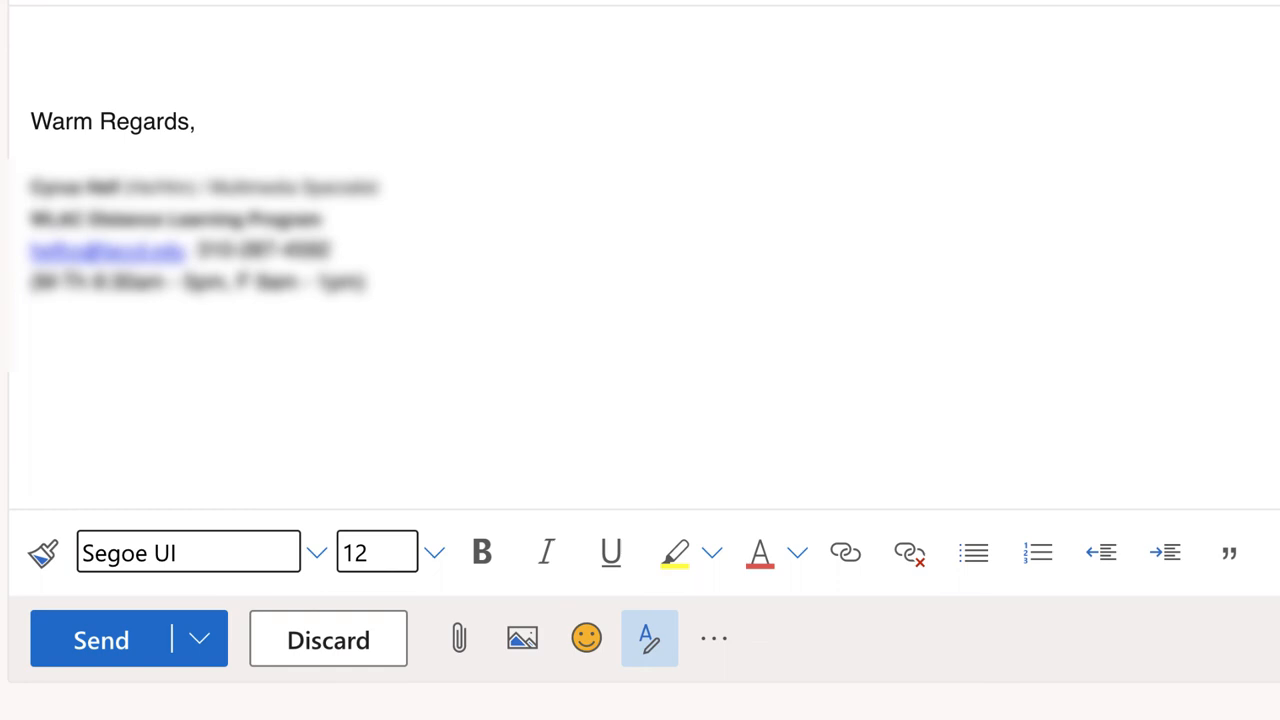
# Type "I'm writing to" in the draft and confirm no suggestion appears.
pyautogui.write("I'm writ")
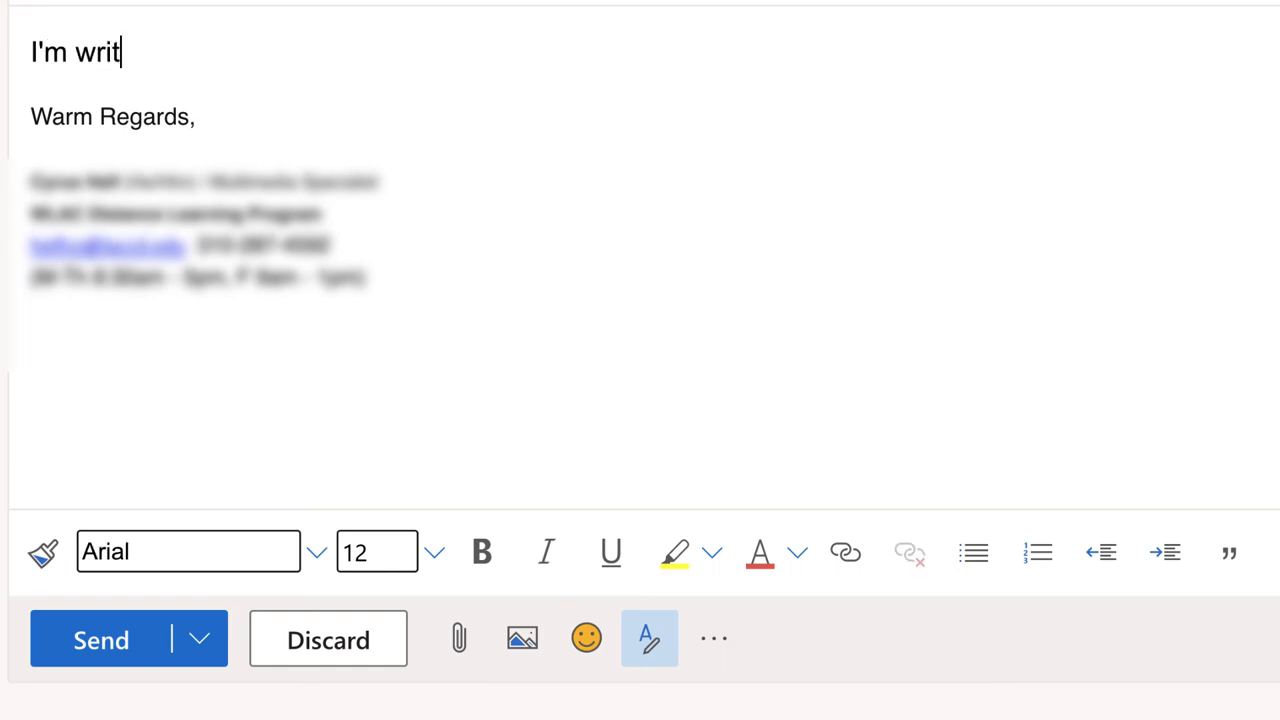
pyautogui.write('ing to')
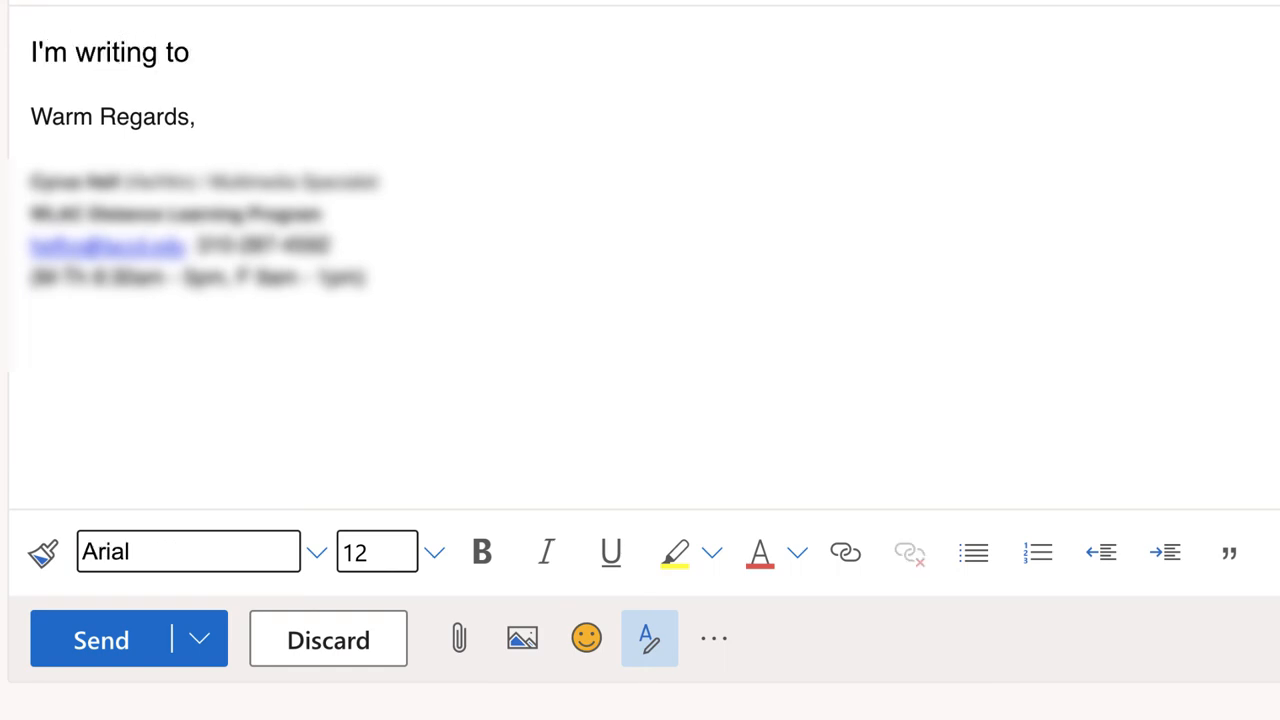
pyautogui.click(195, 52)
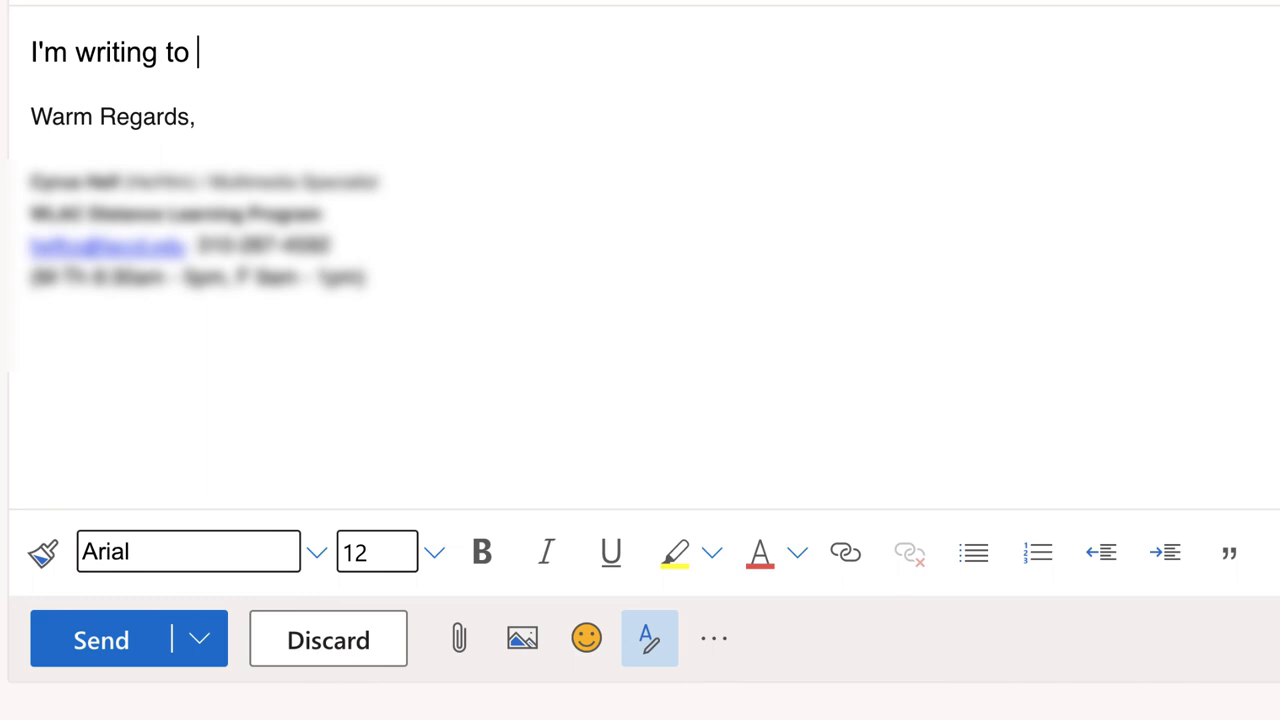